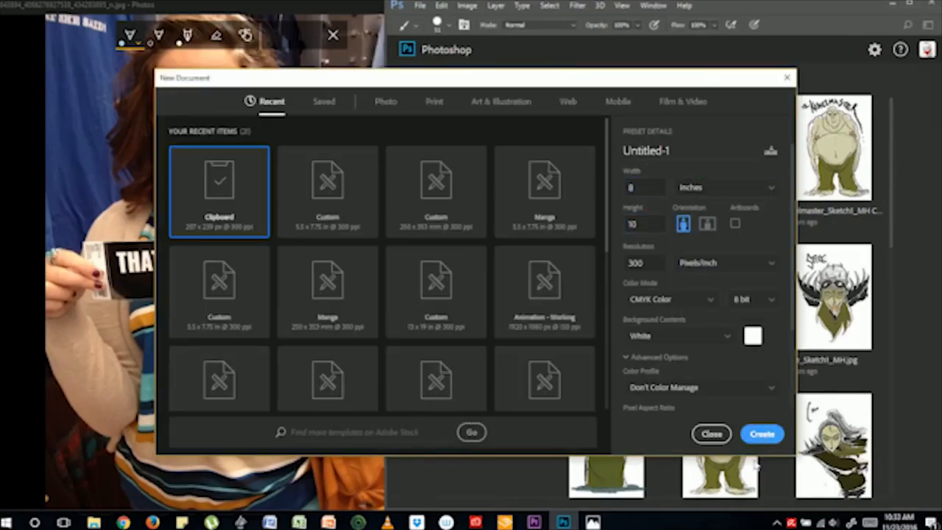
- Create the new blank 8 × 10 inch, 300 ppi document
left_click(763, 433)
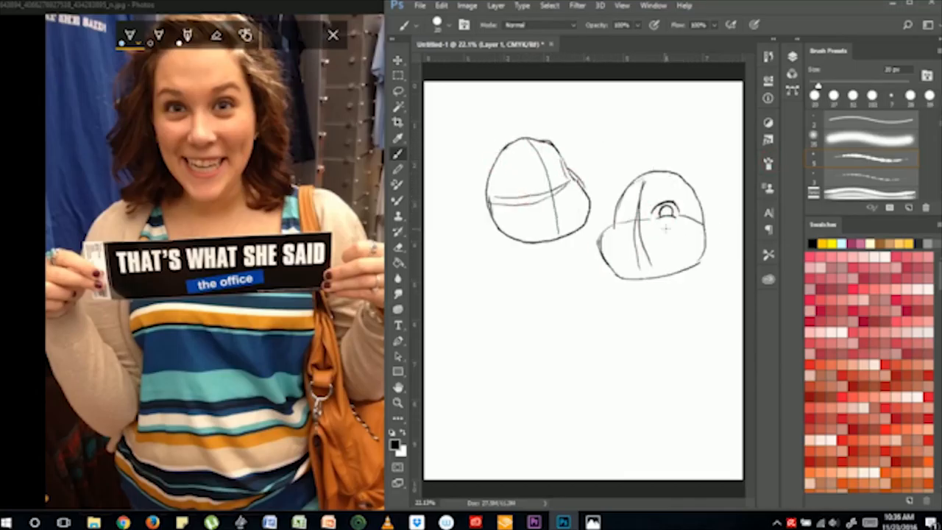
- Rough in the couple's faces, bodies, striped shirts, legs and the cat with the brush
left_click_drag(611, 258, 692, 258)
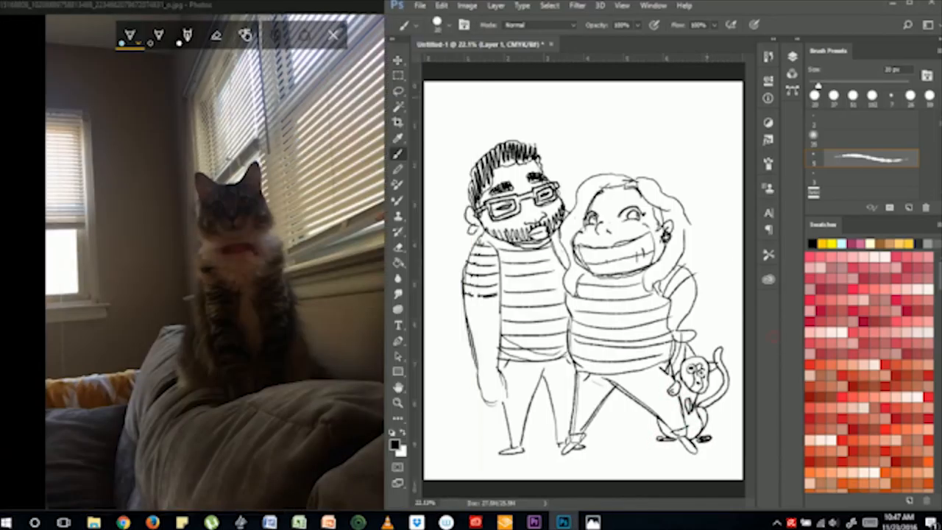
left_click_drag(464, 206, 453, 250)
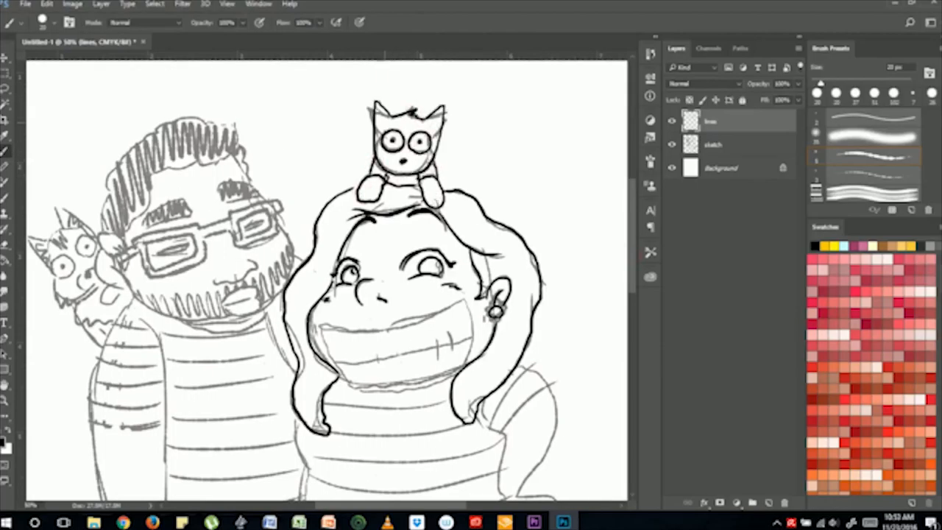
- Trace clean linework over the couple's lower bodies, legs and the cat on the line layer
scroll("down", 3)
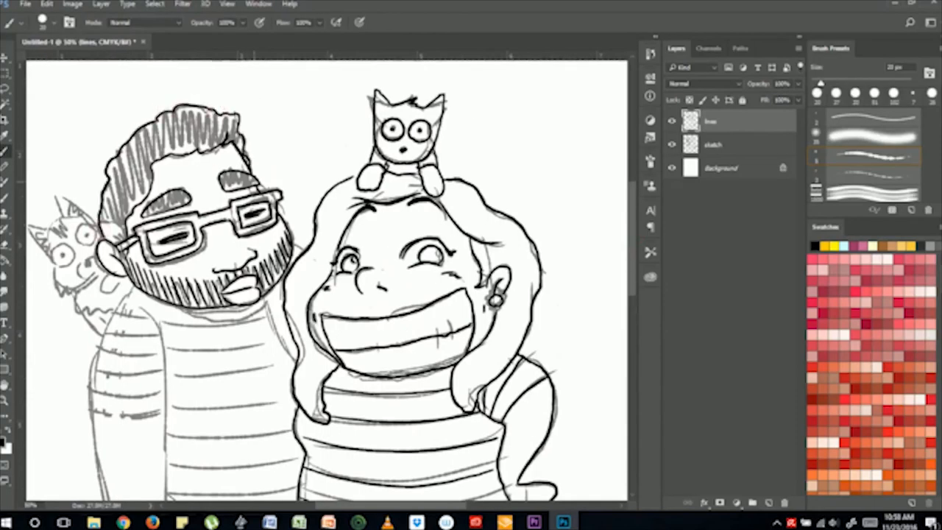
scroll("down", 3)
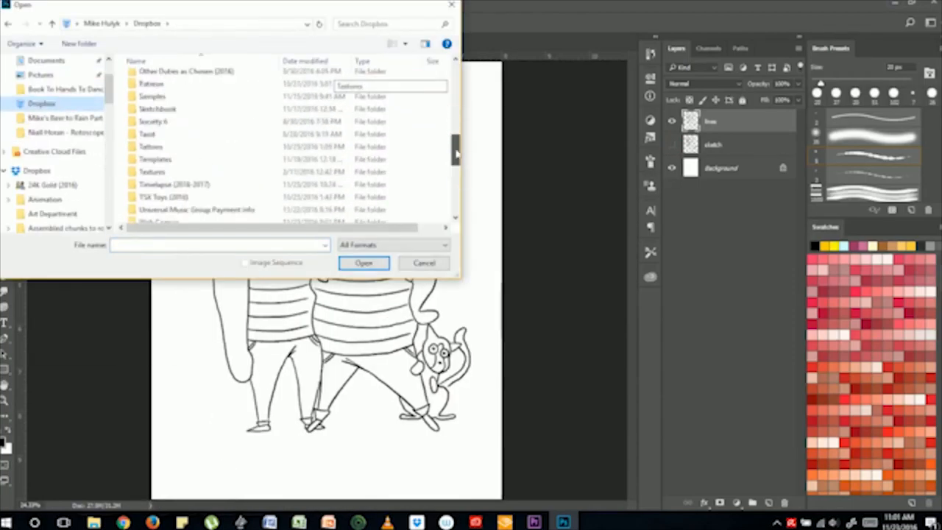
- Open the earlier illustration JPG as a reference and start orange on the woman's hair
left_click(364, 262)
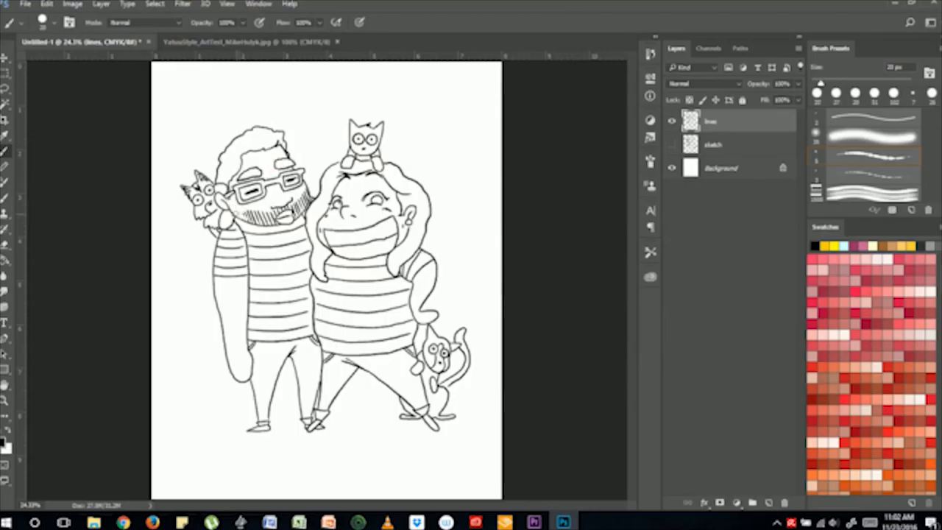
left_click_drag(251, 206, 283, 217)
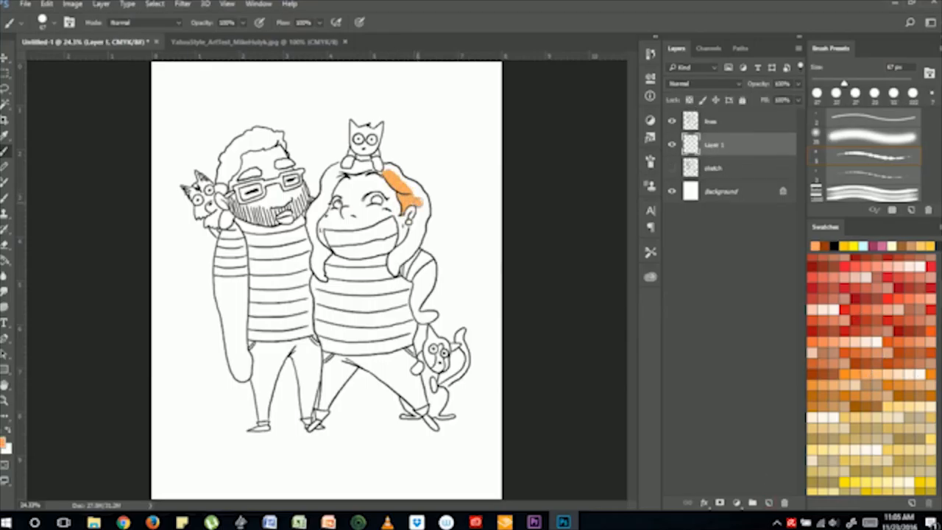
- Sample colours from the reference and paint orange hair, striped shirts, blue jeans, navy cat and skin
left_click(253, 41)
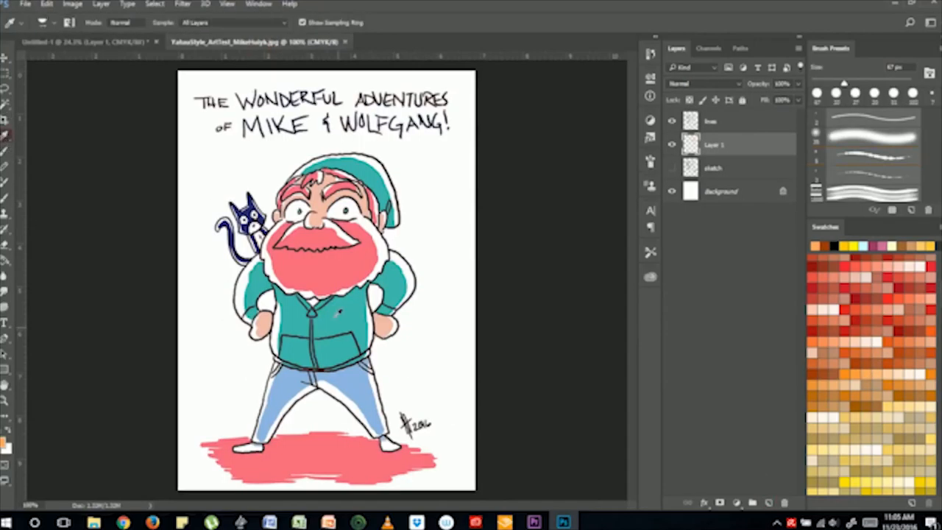
left_click(77, 42)
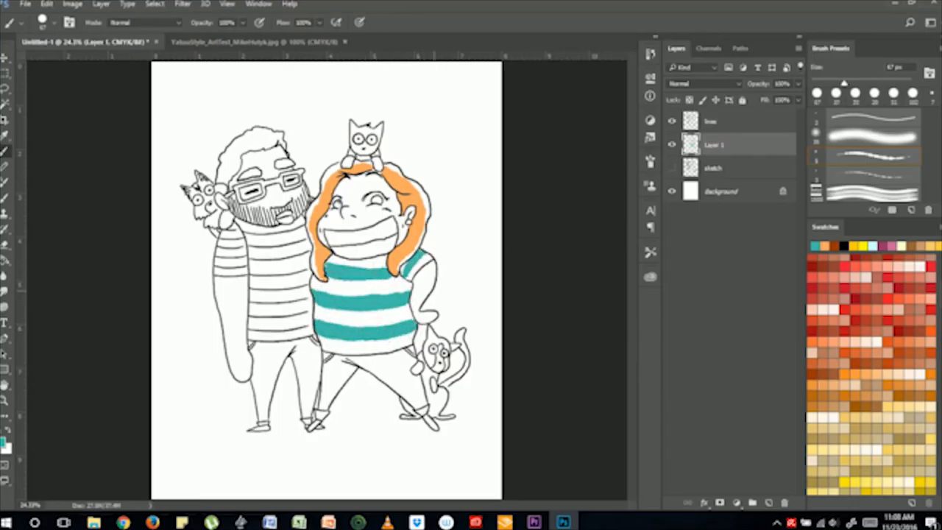
left_click(353, 368)
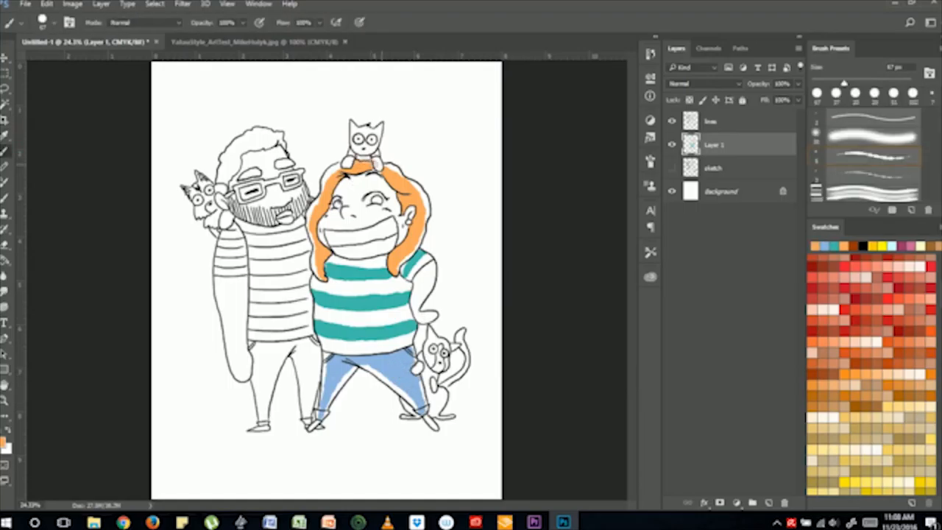
left_click(350, 209)
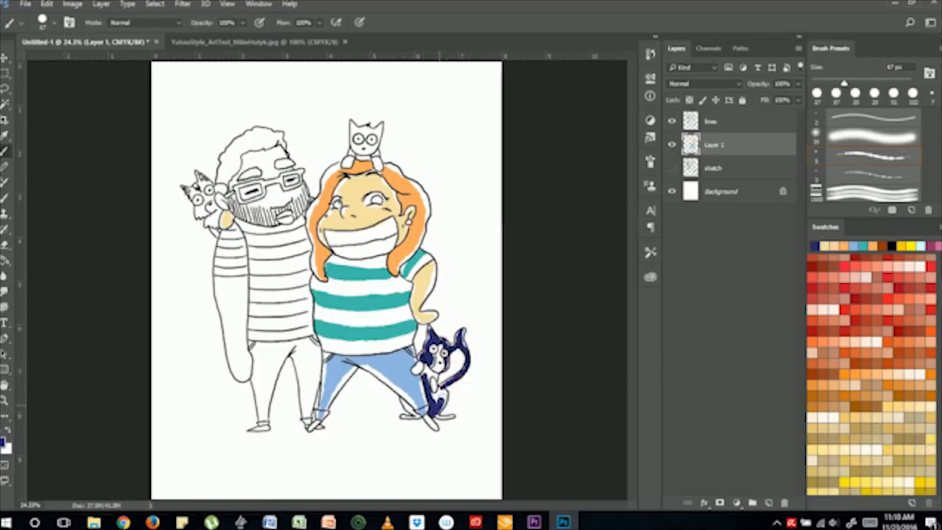
left_click(26, 4)
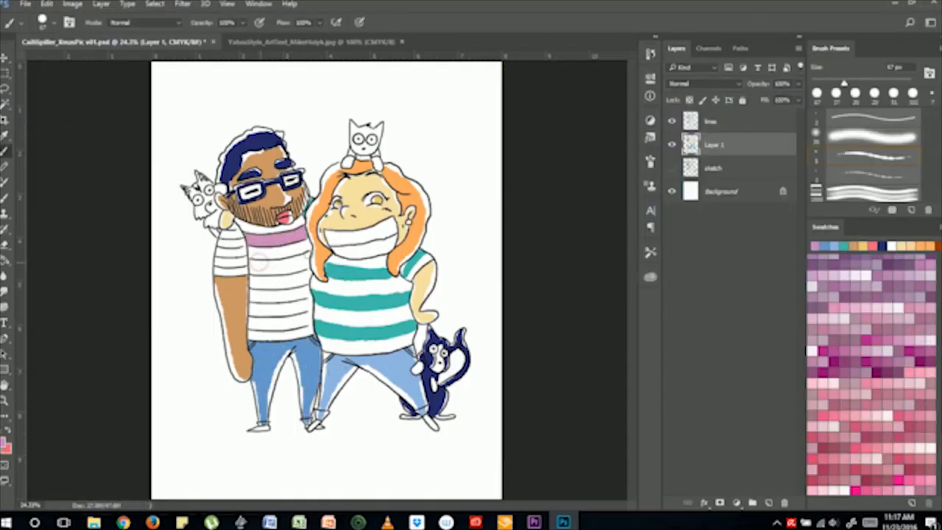
- Repaint the man's skin orange, refill stripes and cats, and brush a pink ground patch on Layer 2
left_click(262, 280)
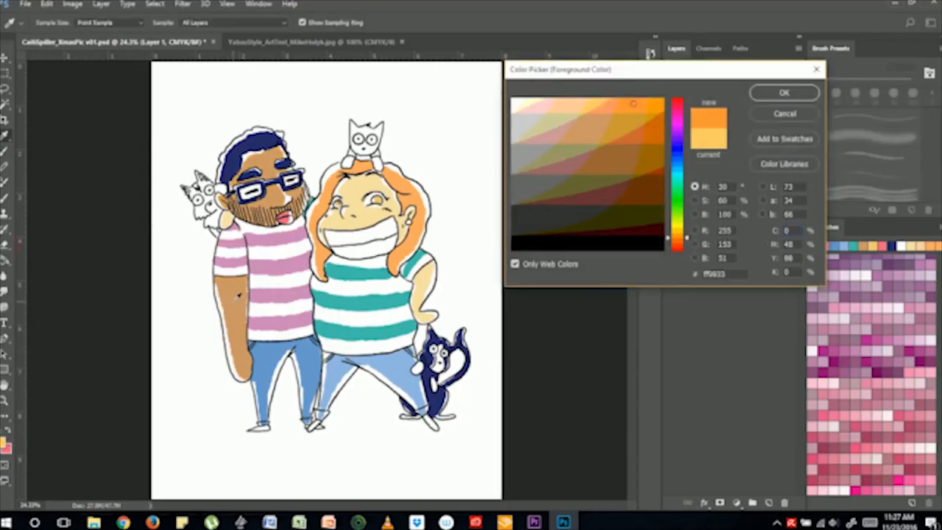
left_click(783, 91)
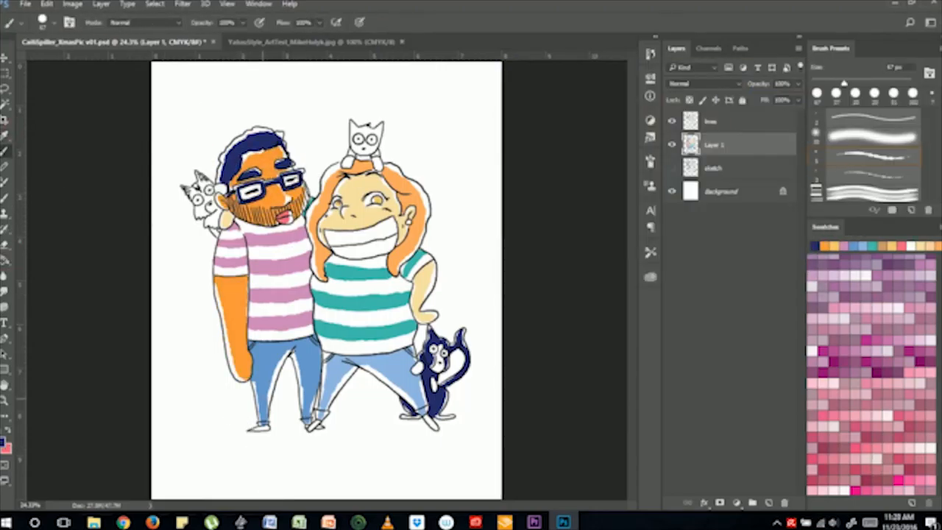
left_click(360, 140)
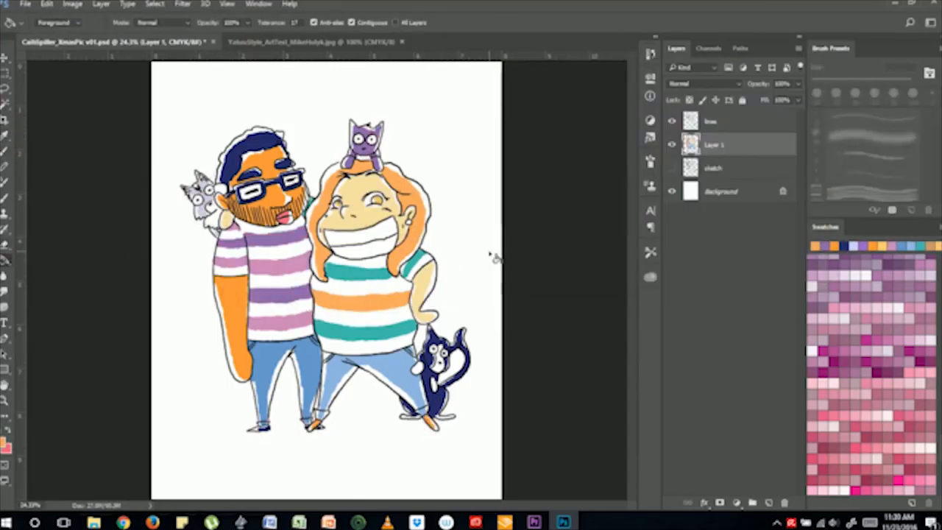
left_click_drag(214, 434, 471, 434)
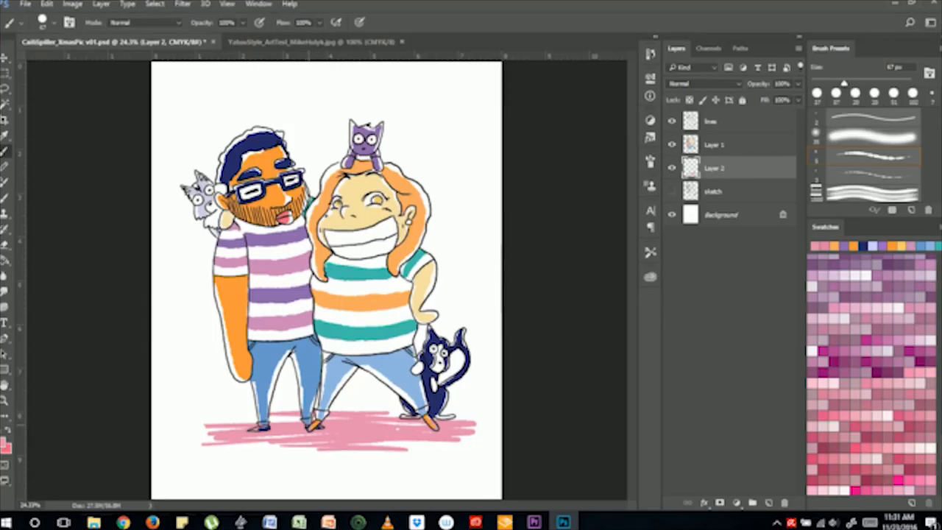